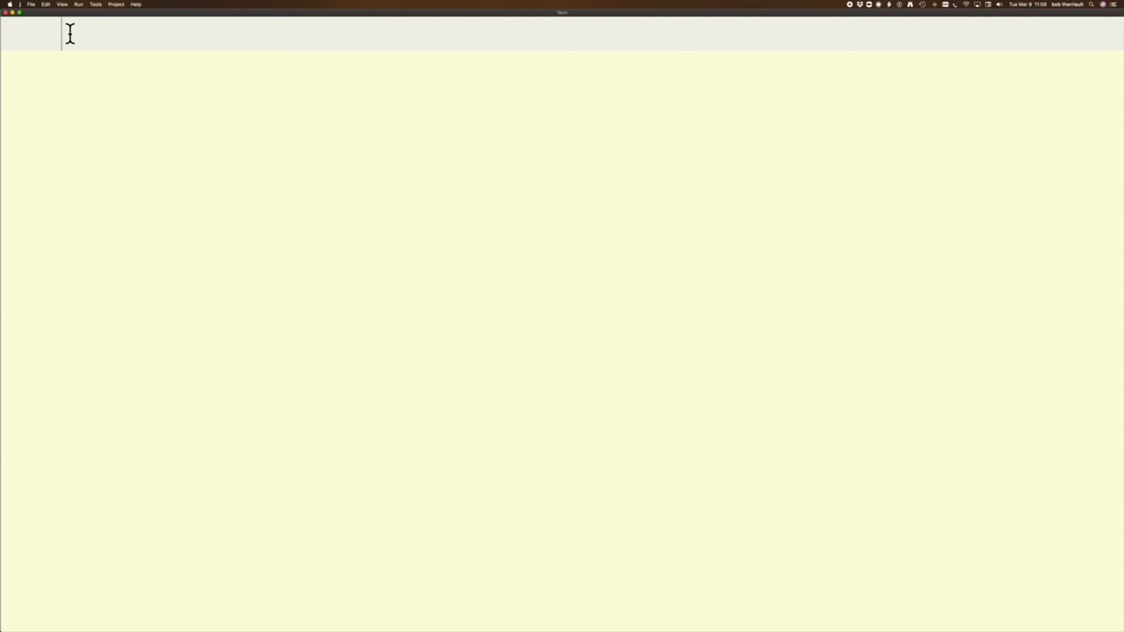
Display variable a, the 2-by-3 array of 1 through 6, and view it in jig
{"action": "type", "text": "a"}
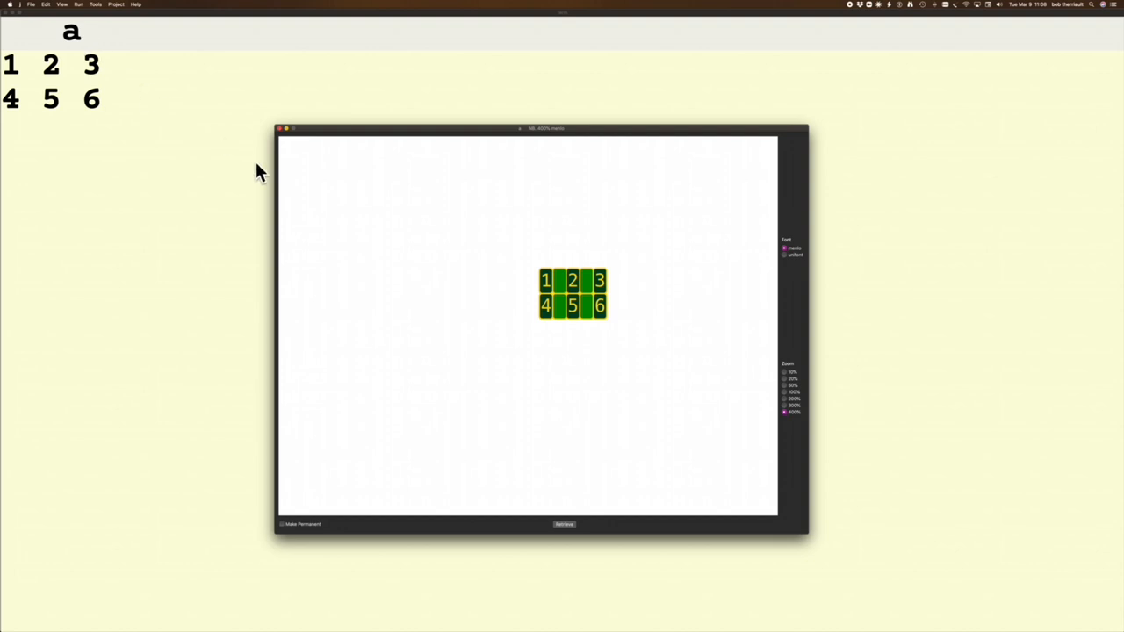
{"action": "left_click", "coordinate": [572, 292]}
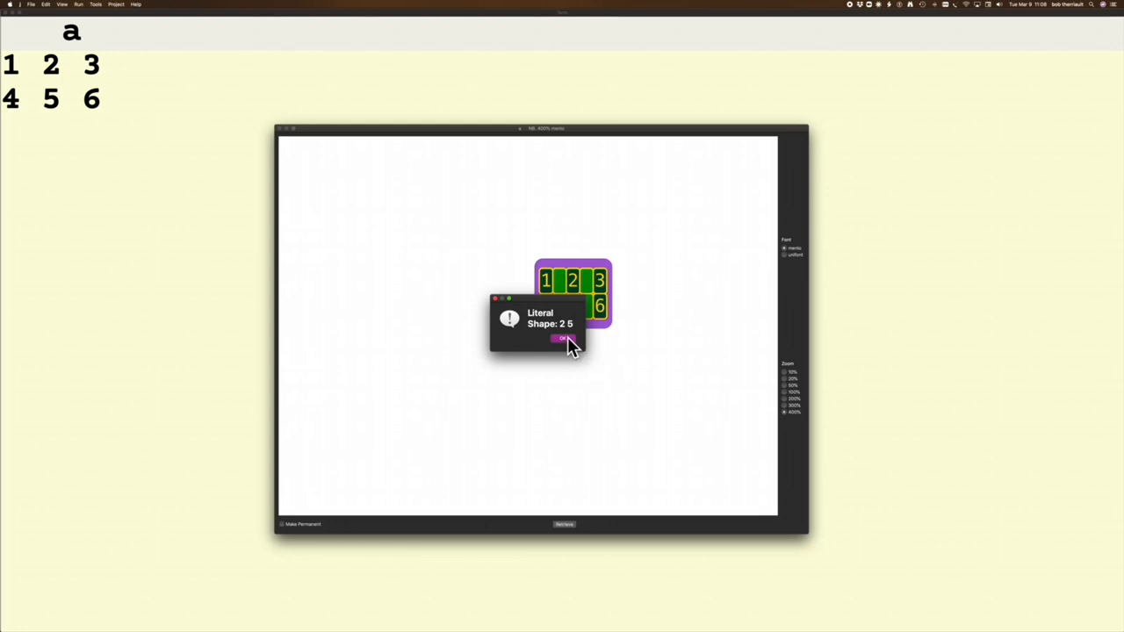
{"action": "left_click", "coordinate": [562, 340]}
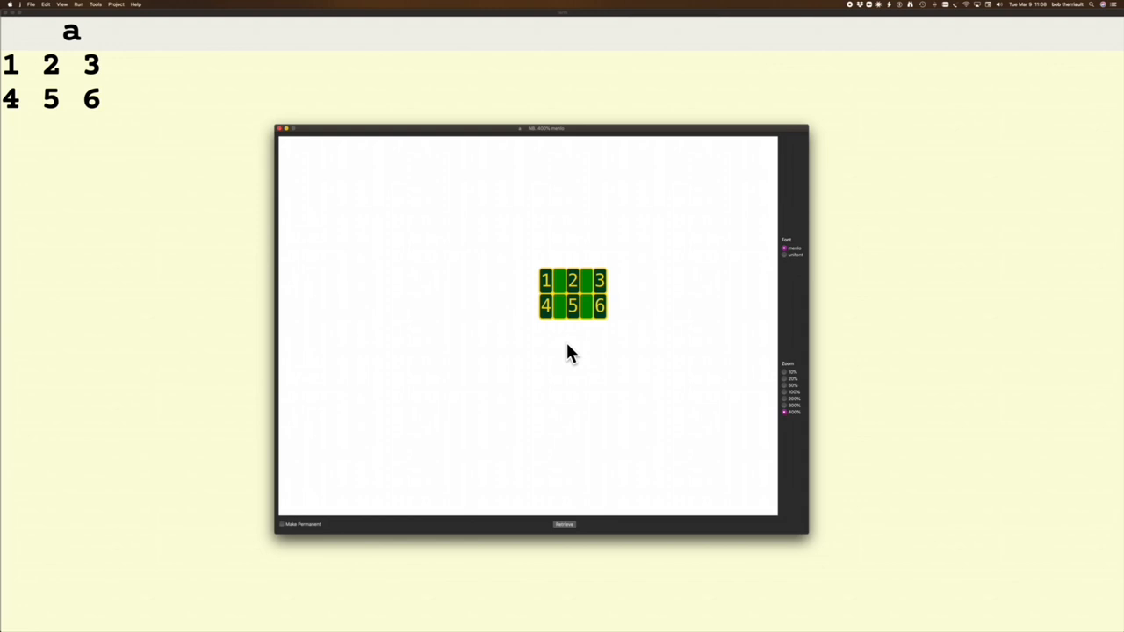
{"action": "left_click", "coordinate": [573, 281]}
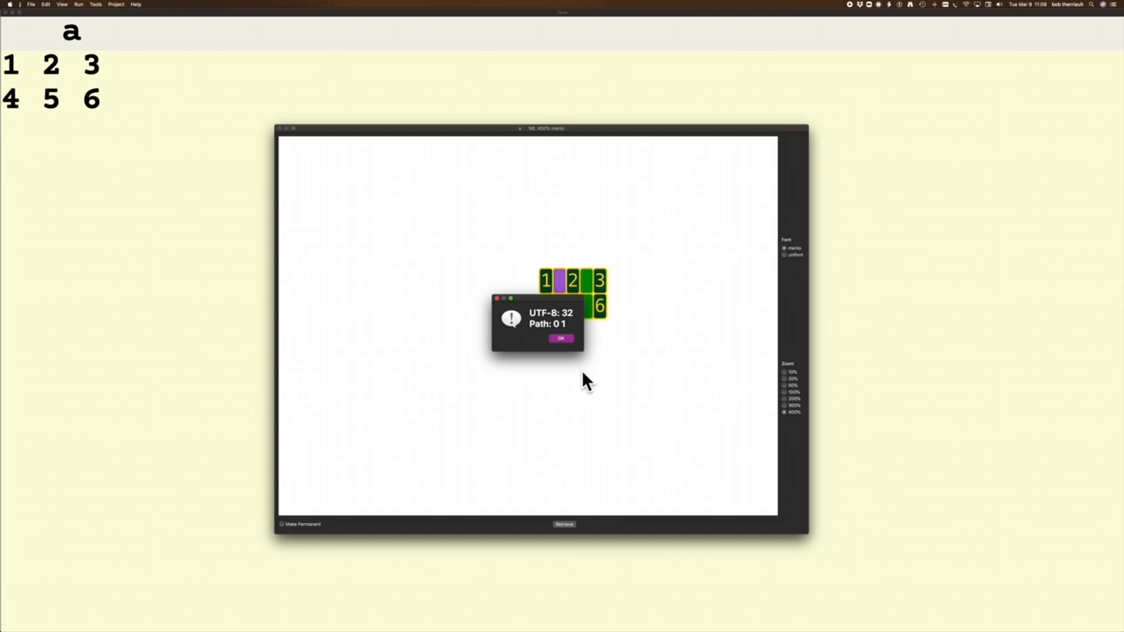
{"action": "left_click", "coordinate": [560, 339]}
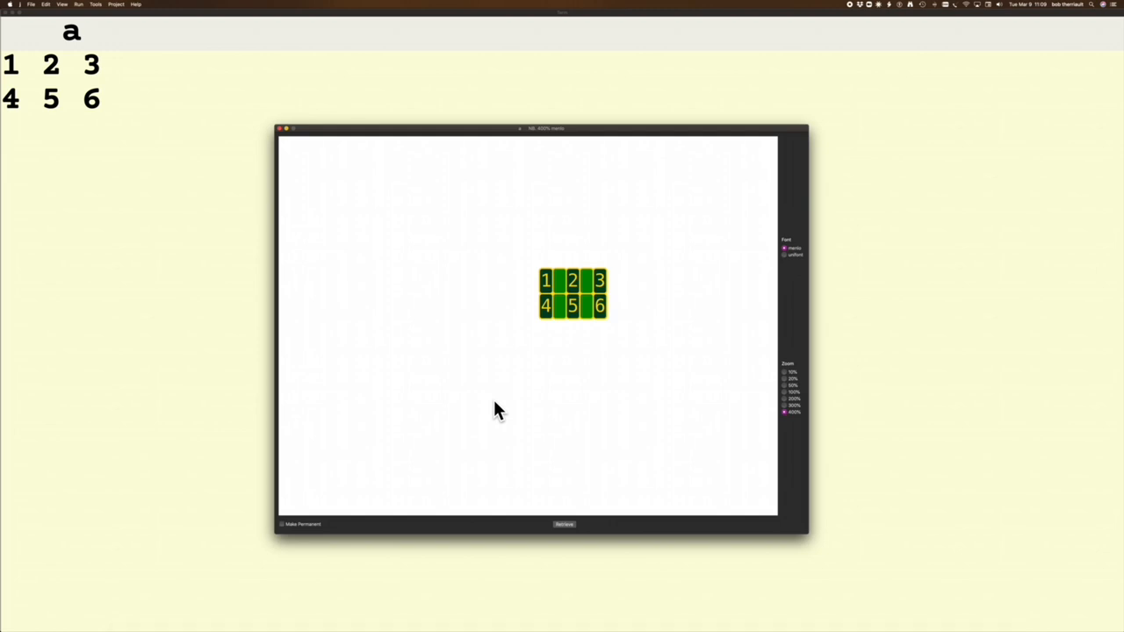
{"action": "mouse_move", "coordinate": [92, 154]}
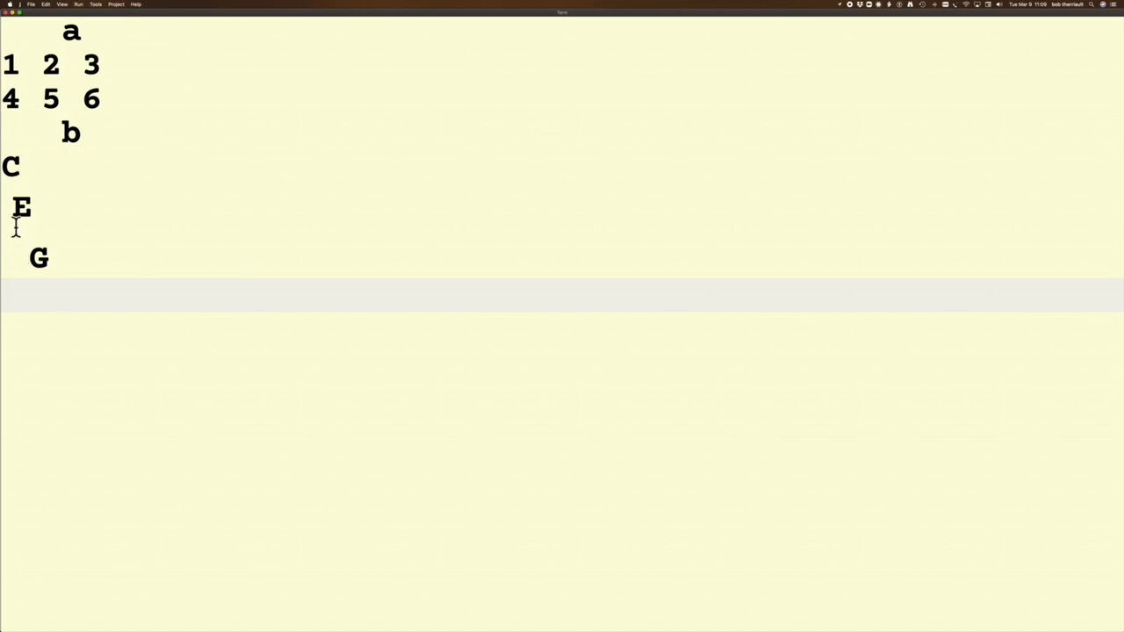
{"action": "mouse_move", "coordinate": [19, 246]}
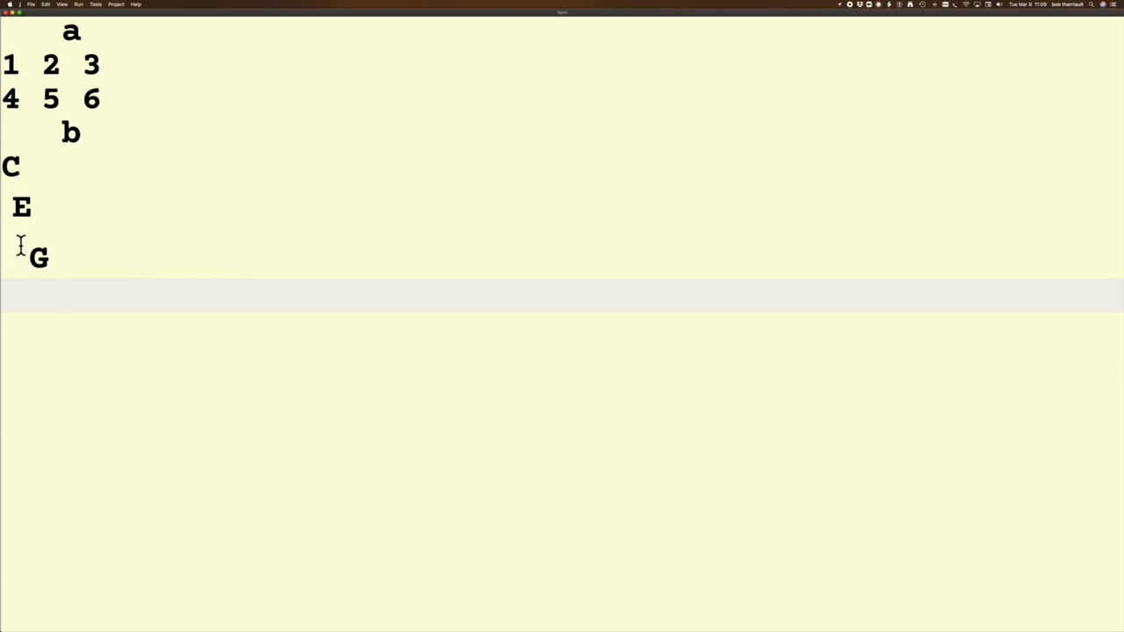
{"action": "mouse_move", "coordinate": [87, 155]}
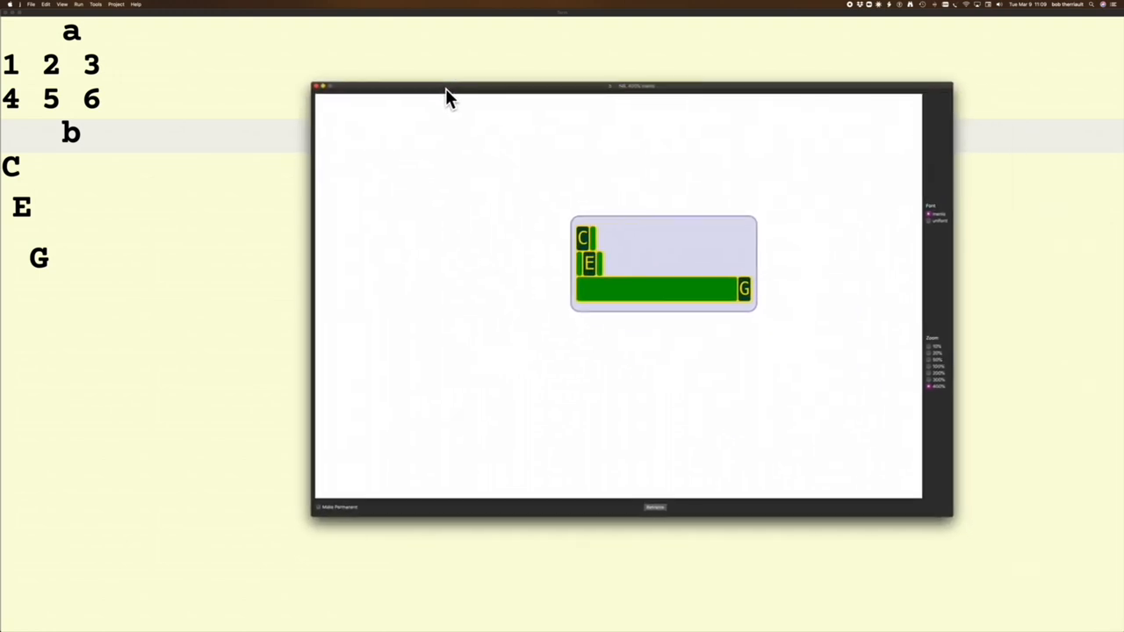
{"action": "mouse_move", "coordinate": [494, 268]}
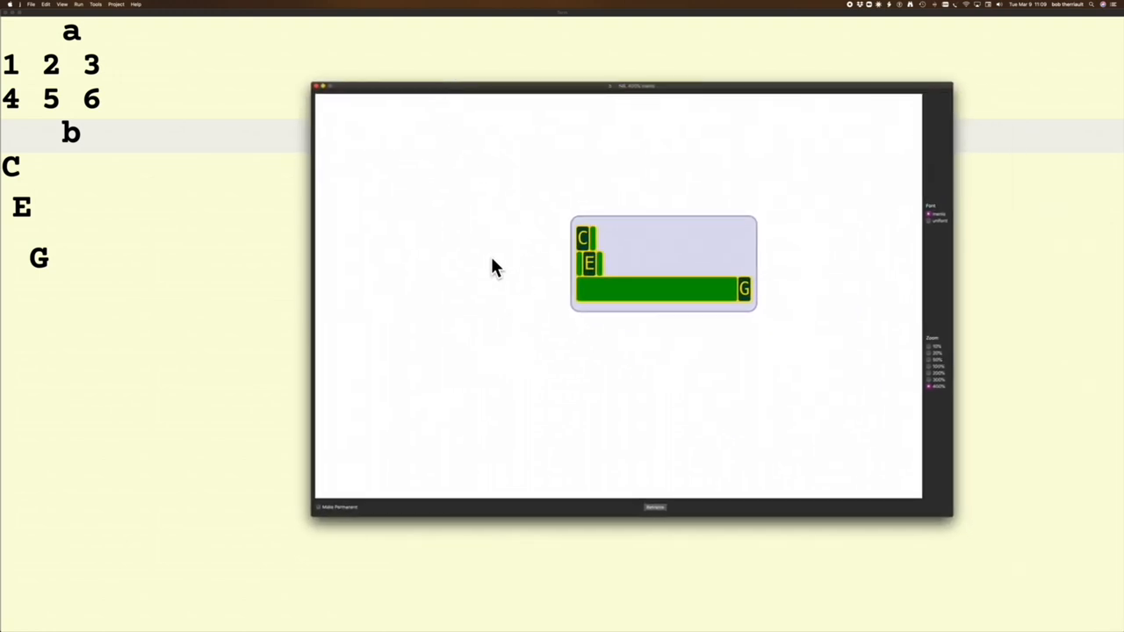
{"action": "left_click", "coordinate": [681, 255]}
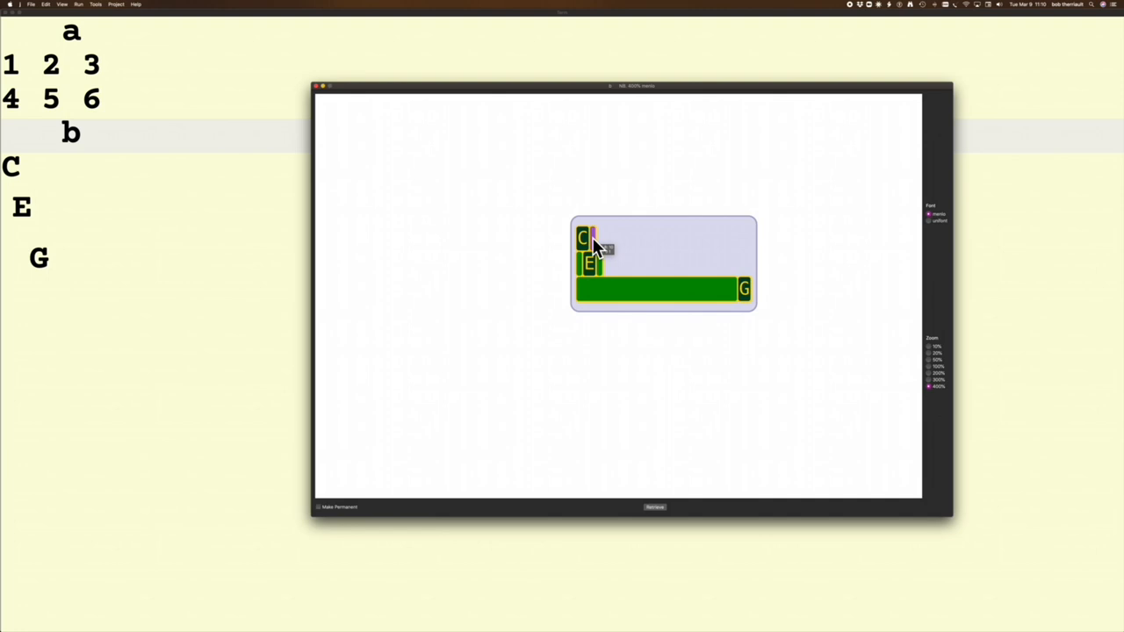
{"action": "left_click", "coordinate": [589, 241]}
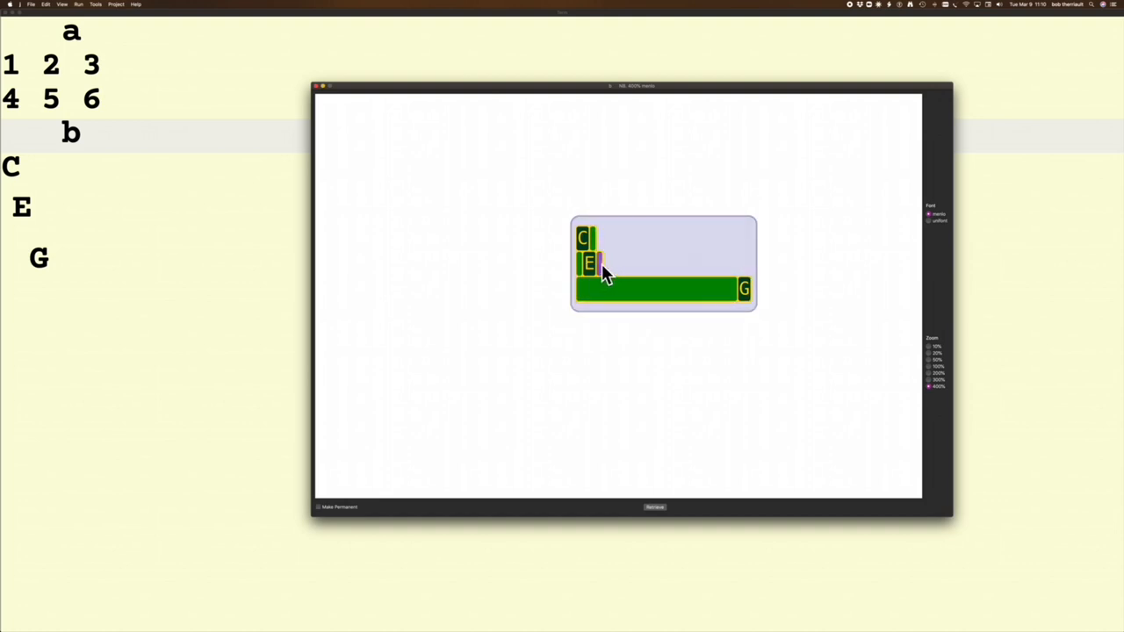
{"action": "left_click", "coordinate": [601, 264]}
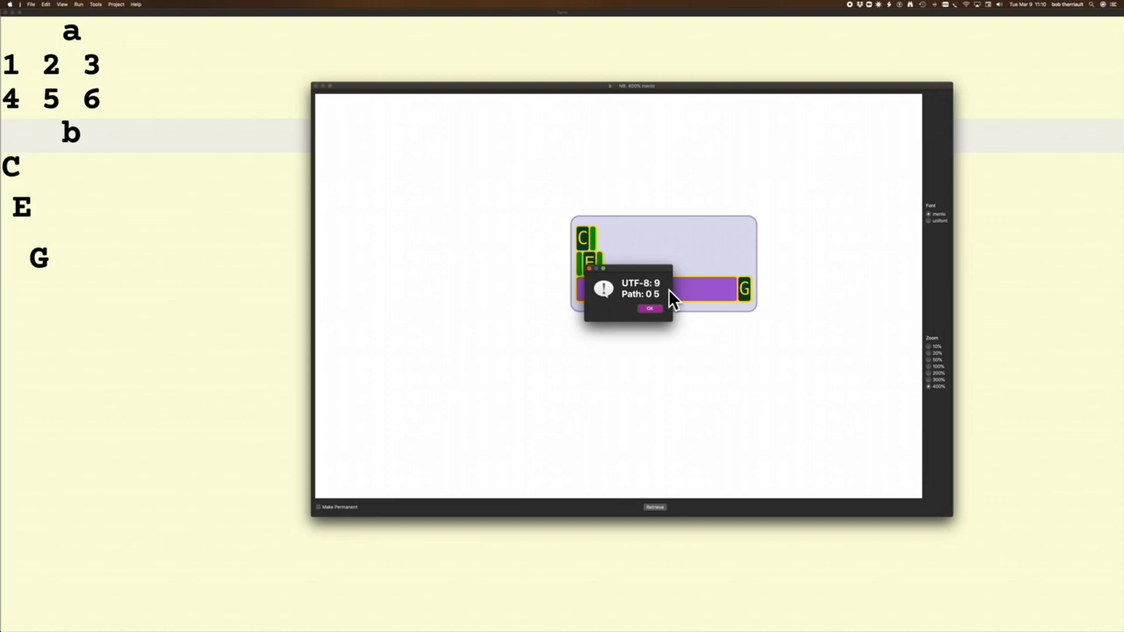
{"action": "left_click", "coordinate": [650, 309]}
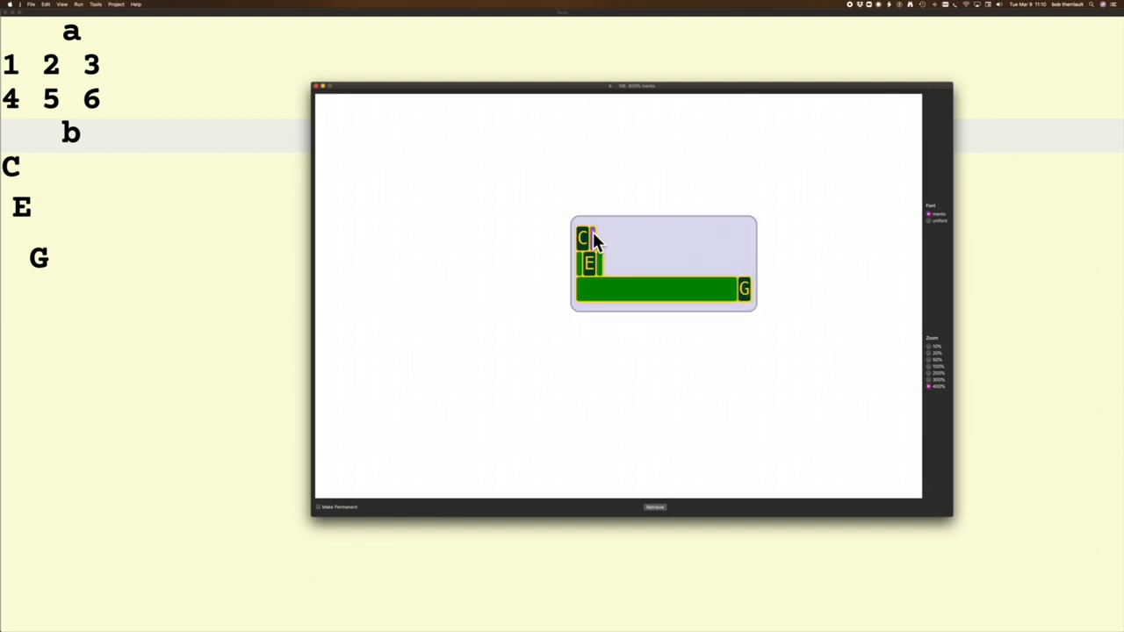
{"action": "mouse_move", "coordinate": [365, 301]}
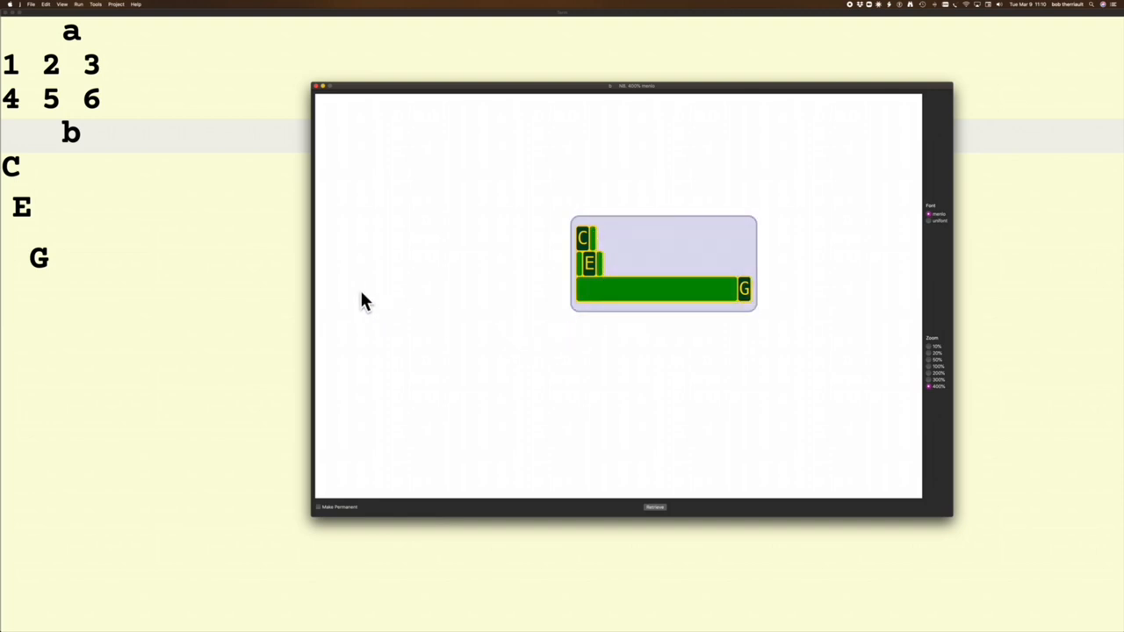
{"action": "mouse_move", "coordinate": [61, 244]}
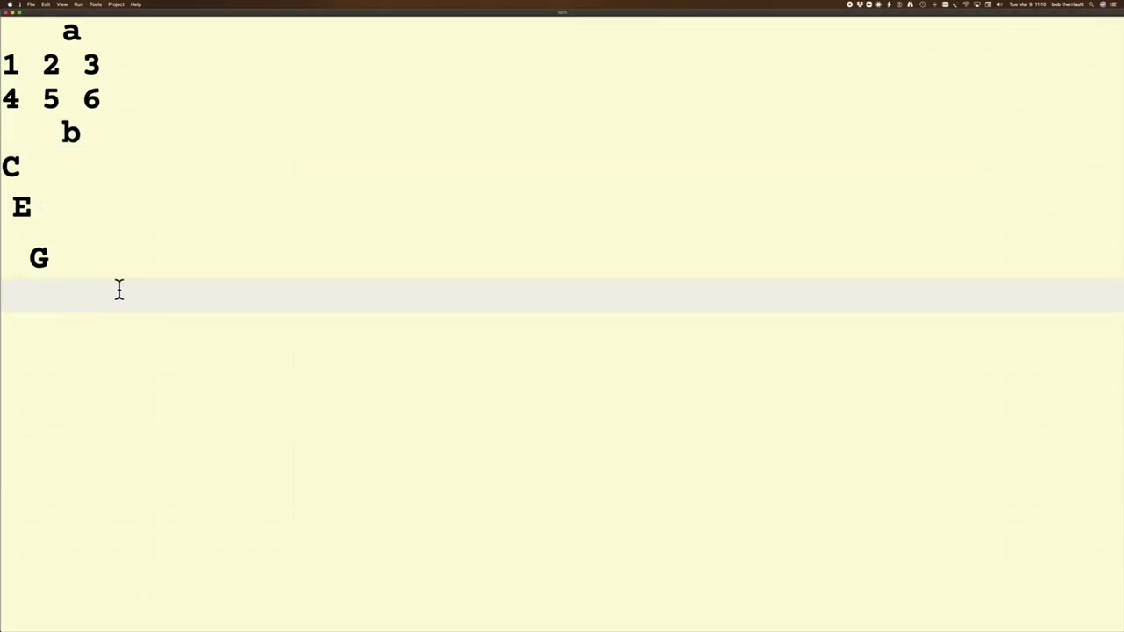
Enter <b to box b, showing C, E, G in one framed row
{"action": "type", "text": "<"}
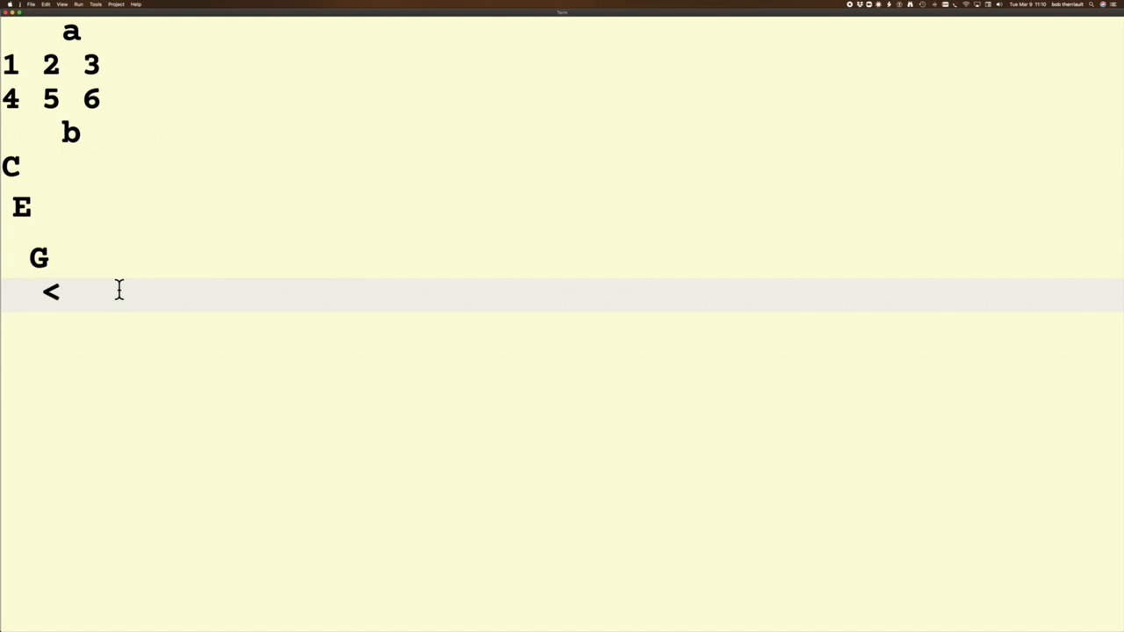
{"action": "type", "text": "b"}
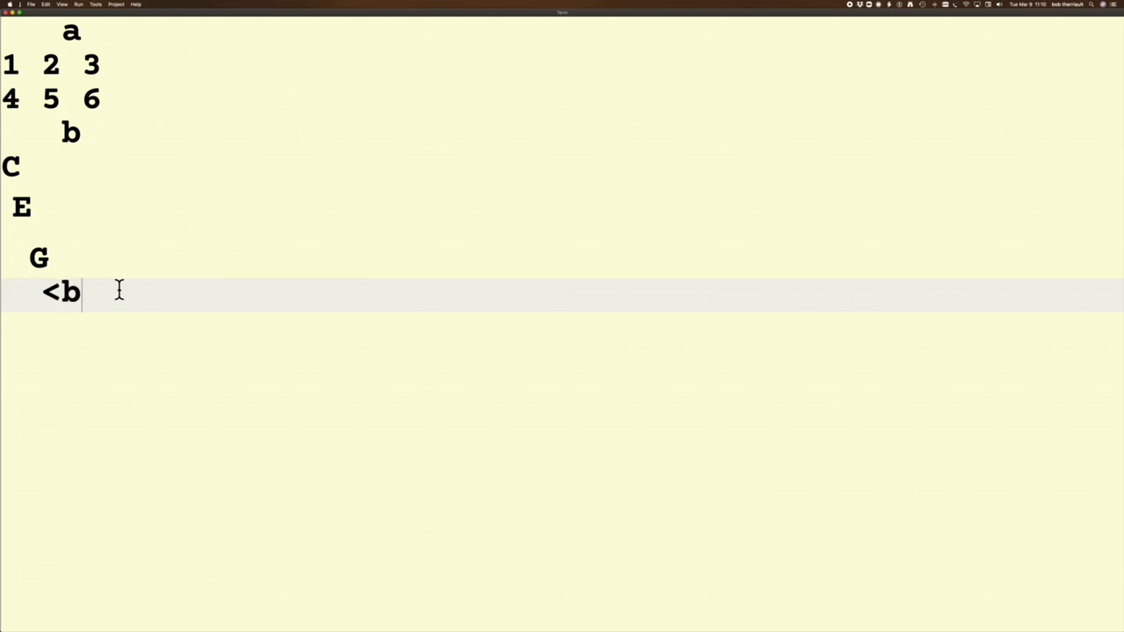
{"action": "key", "text": "enter"}
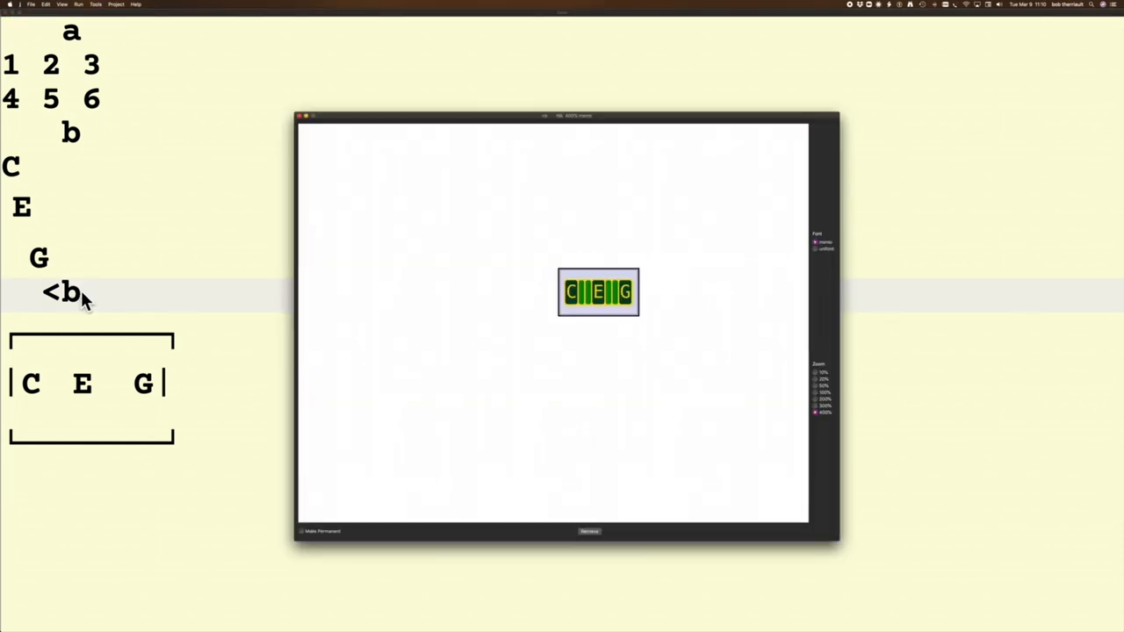
Inspect boxed b in jig, revealing a tab character at path 0 5
{"action": "left_click", "coordinate": [598, 292]}
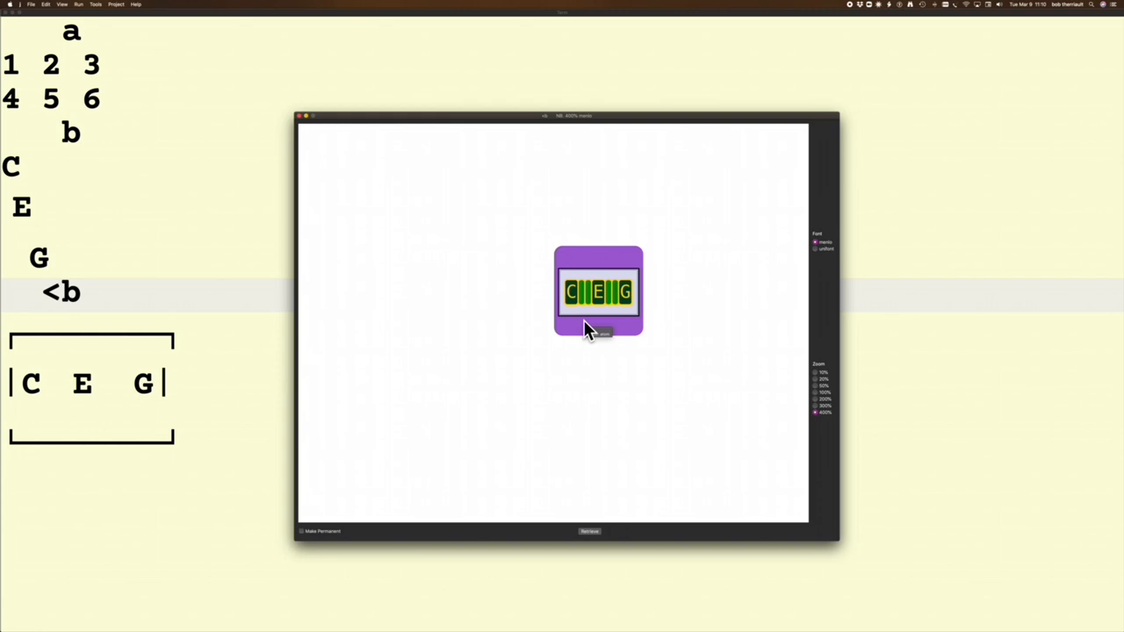
{"action": "mouse_move", "coordinate": [590, 335]}
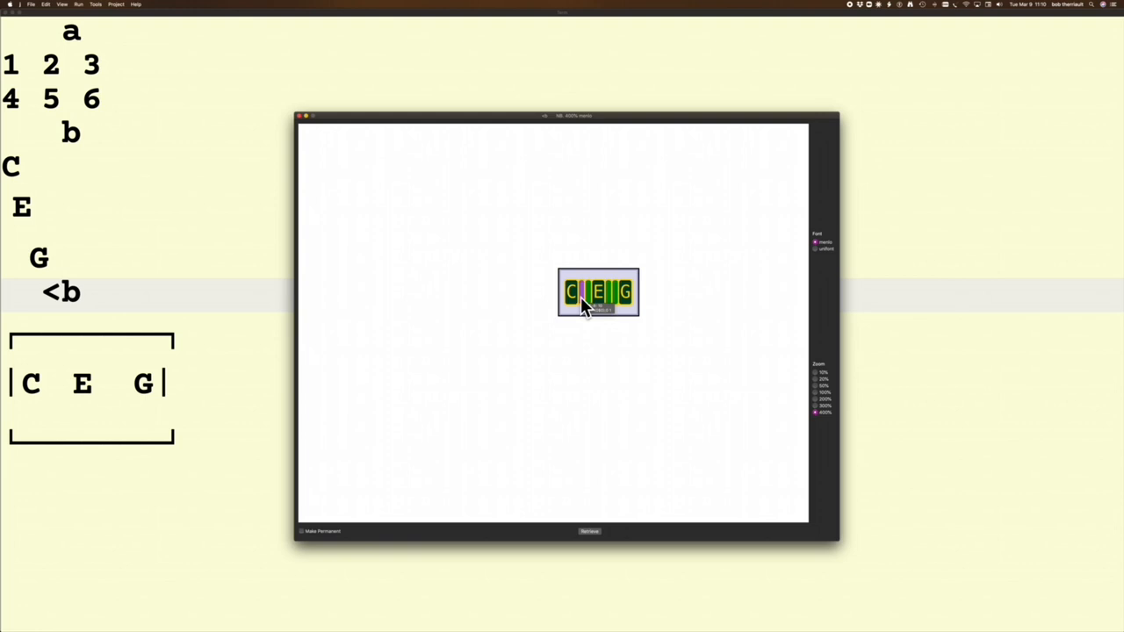
{"action": "left_click", "coordinate": [598, 303]}
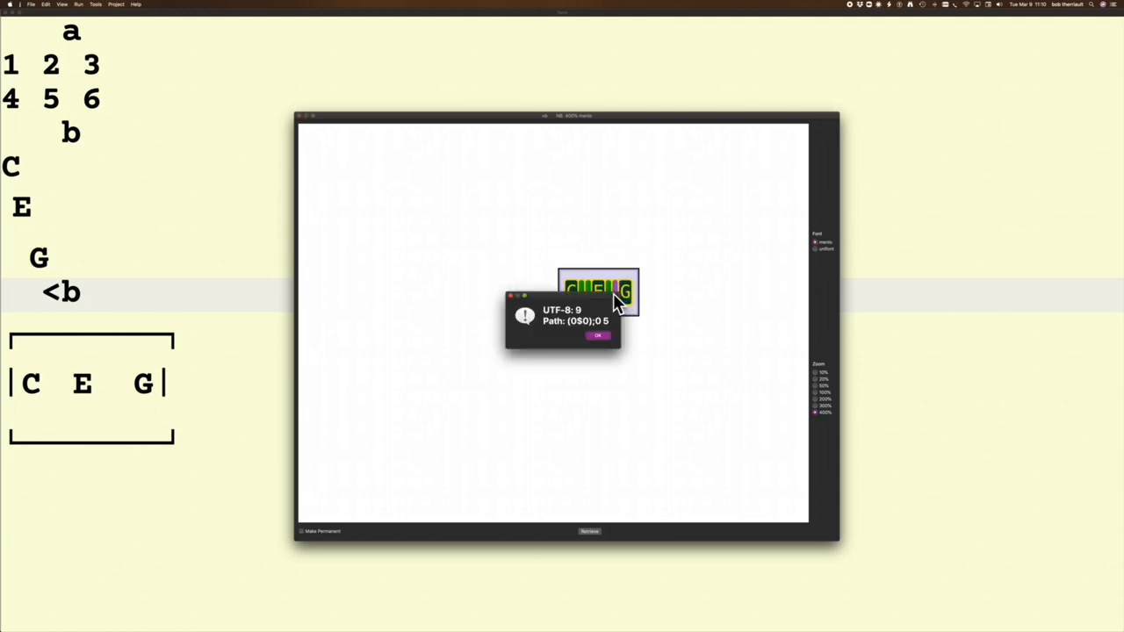
{"action": "left_click", "coordinate": [597, 335]}
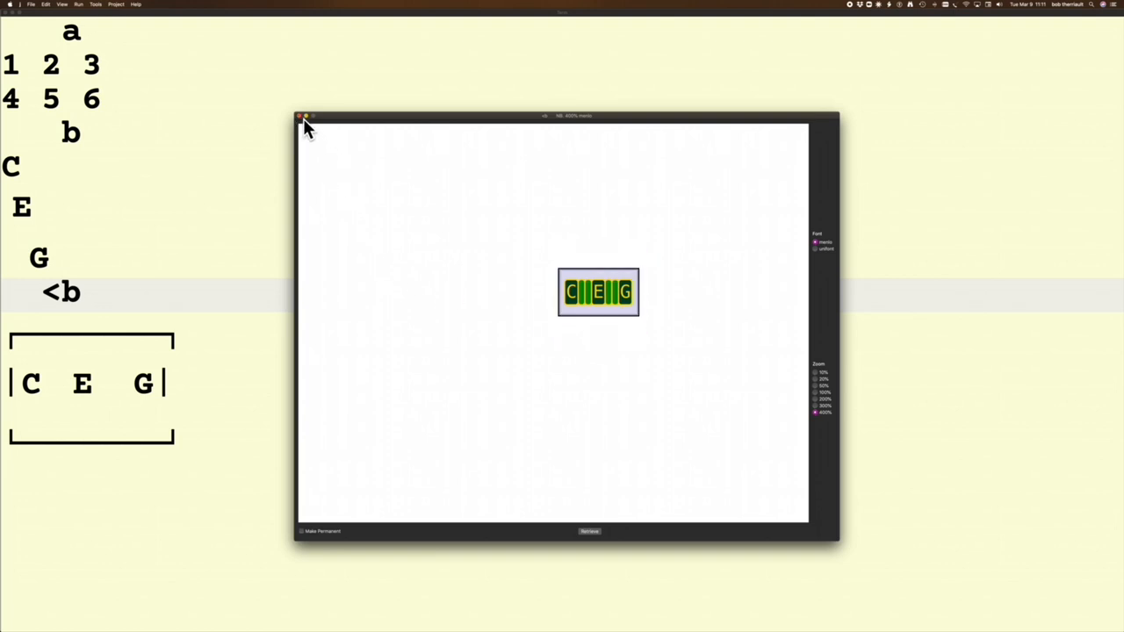
Close the boxed-b jig window and check the character in b's long bar
{"action": "left_click", "coordinate": [301, 116]}
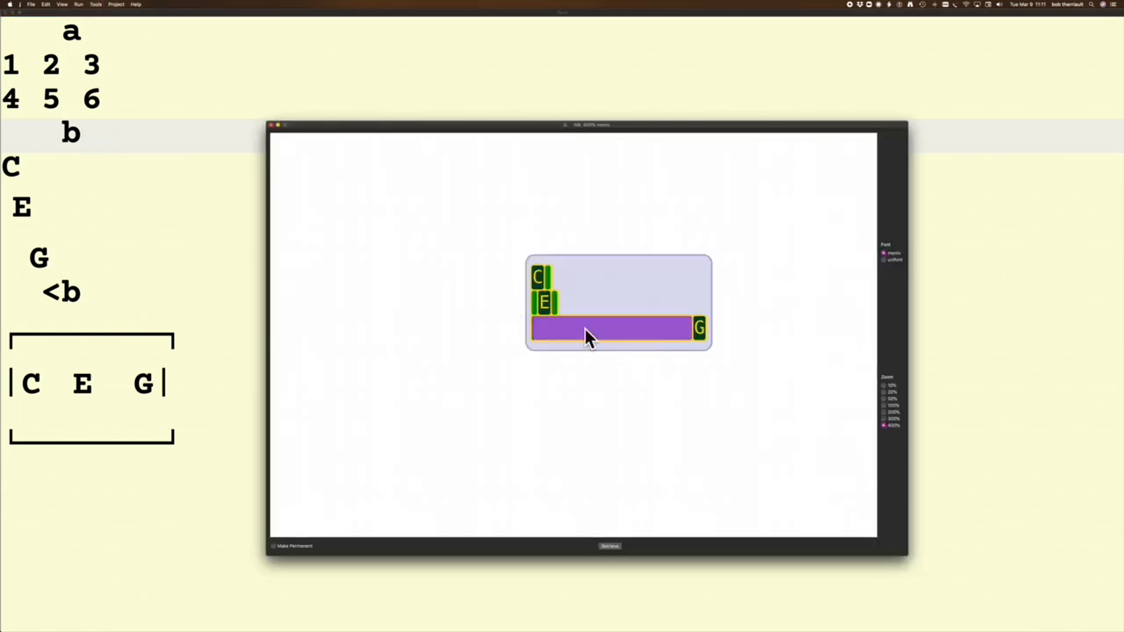
{"action": "left_click", "coordinate": [606, 329]}
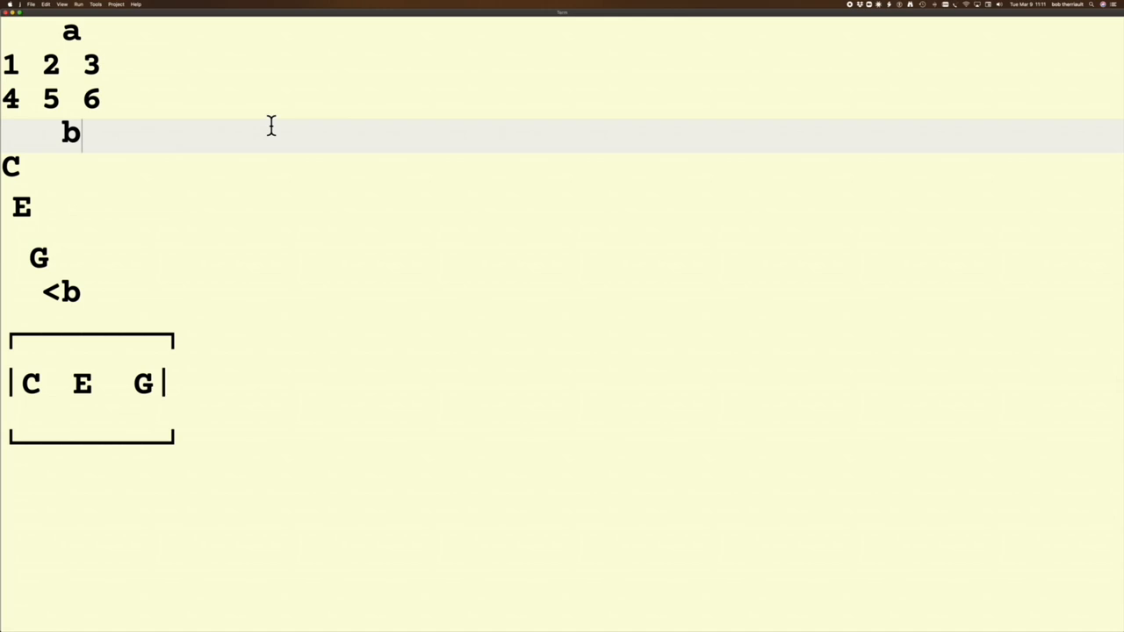
{"action": "mouse_move", "coordinate": [63, 486]}
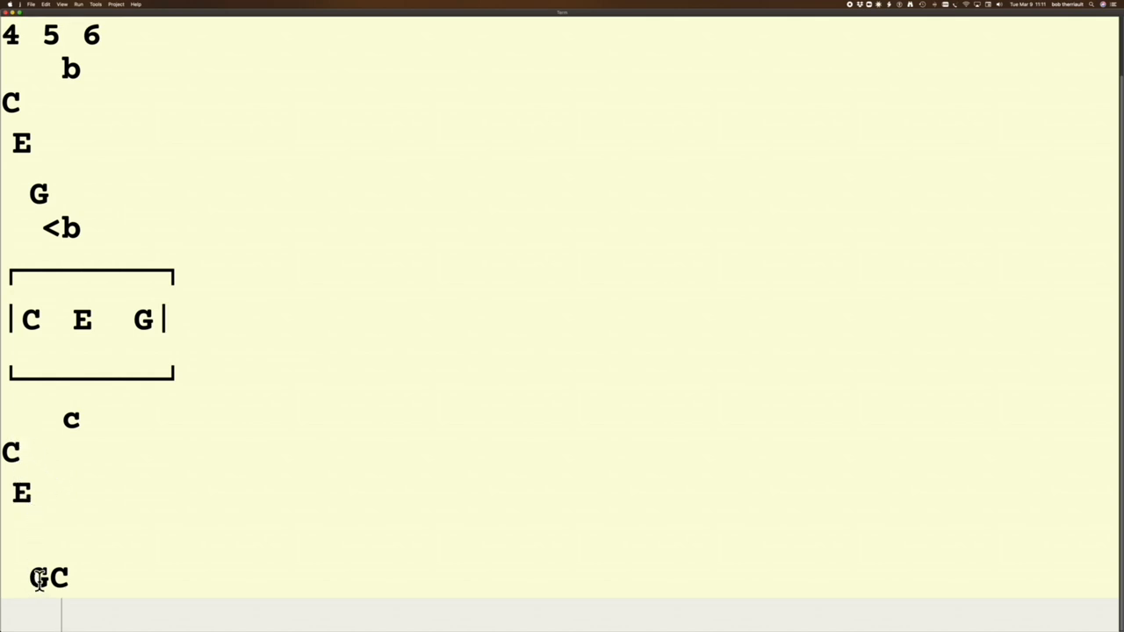
Inspect c in jig (shape 2 4, newline at path 0 1), then start entering <c
{"action": "left_click", "coordinate": [79, 420]}
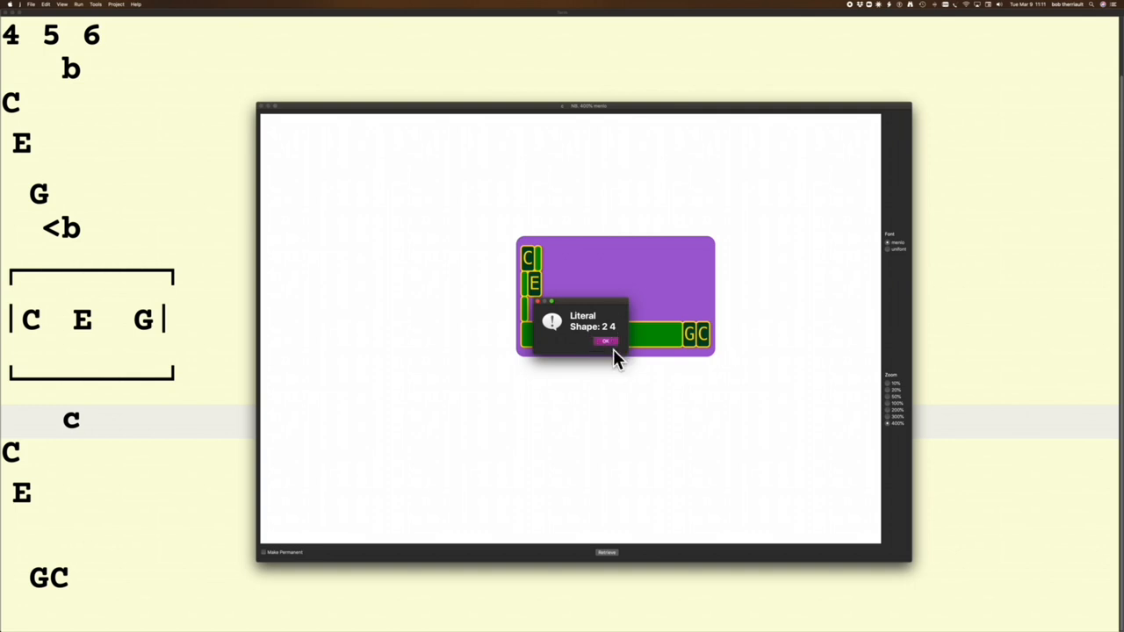
{"action": "left_click", "coordinate": [606, 342]}
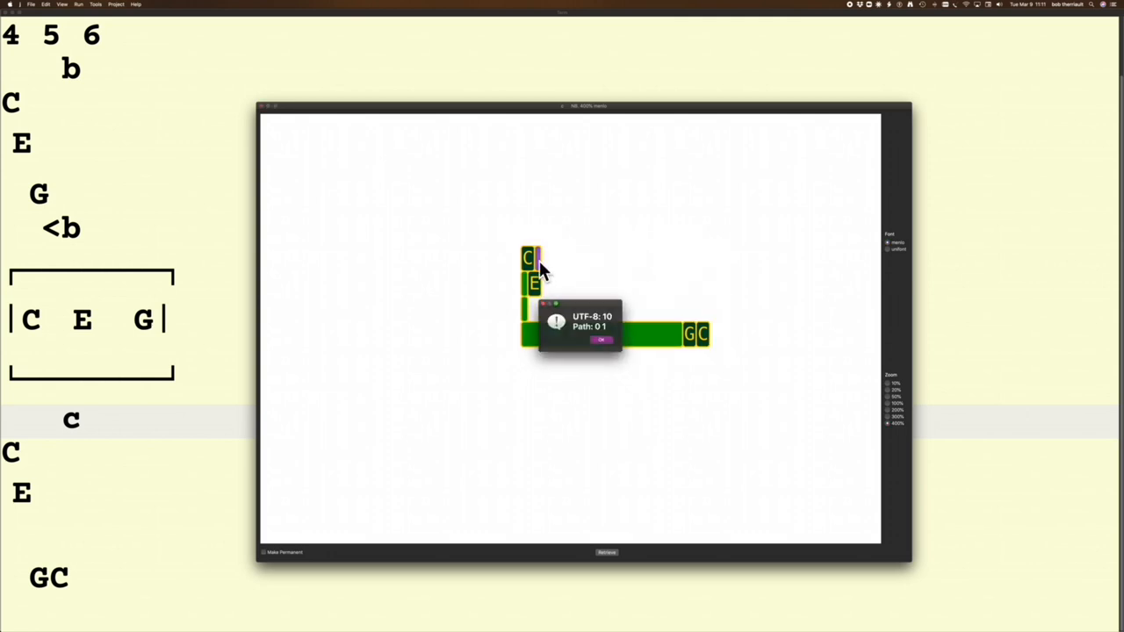
{"action": "left_click", "coordinate": [601, 341]}
{"action": "type", "text": "c"}
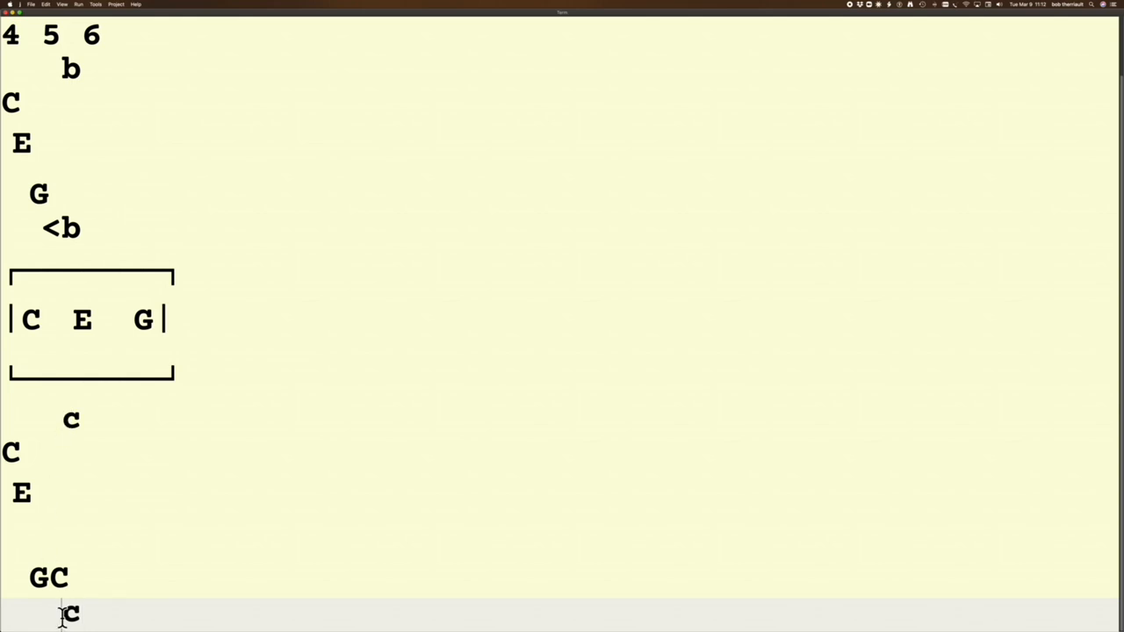
{"action": "type", "text": "<"}
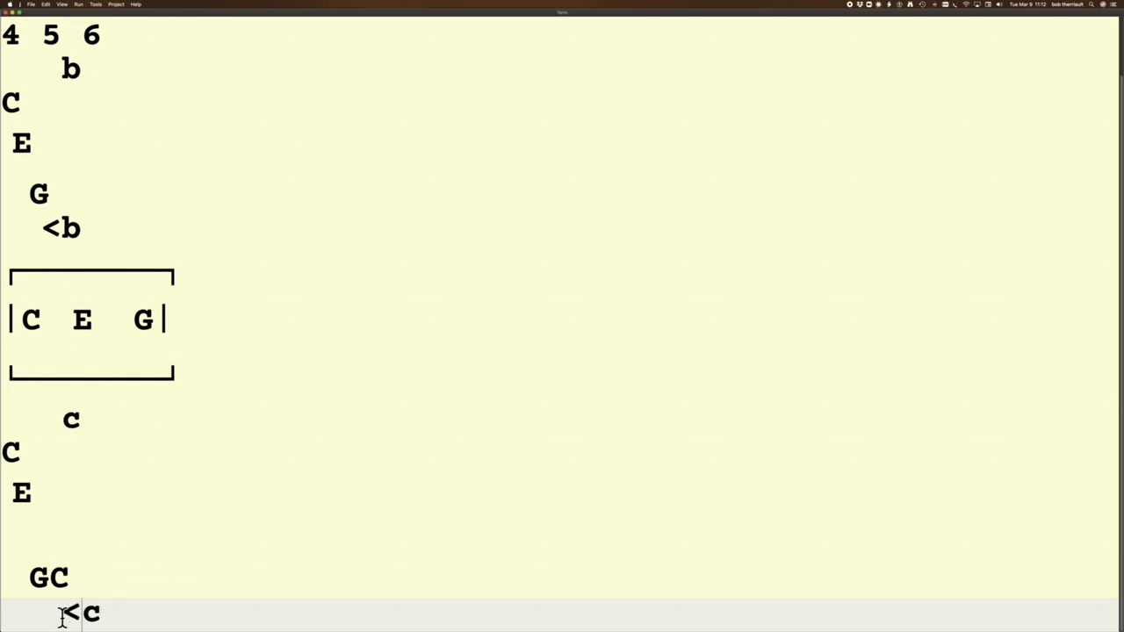